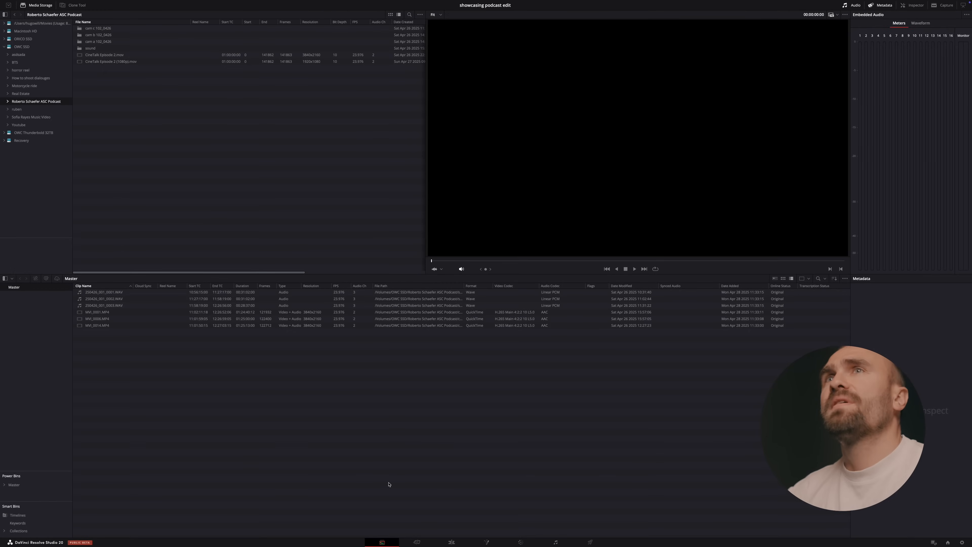
- On the Edit page, preview MVI_0001.MP4 and select all six podcast audio and camera clips
left_click(97, 319)
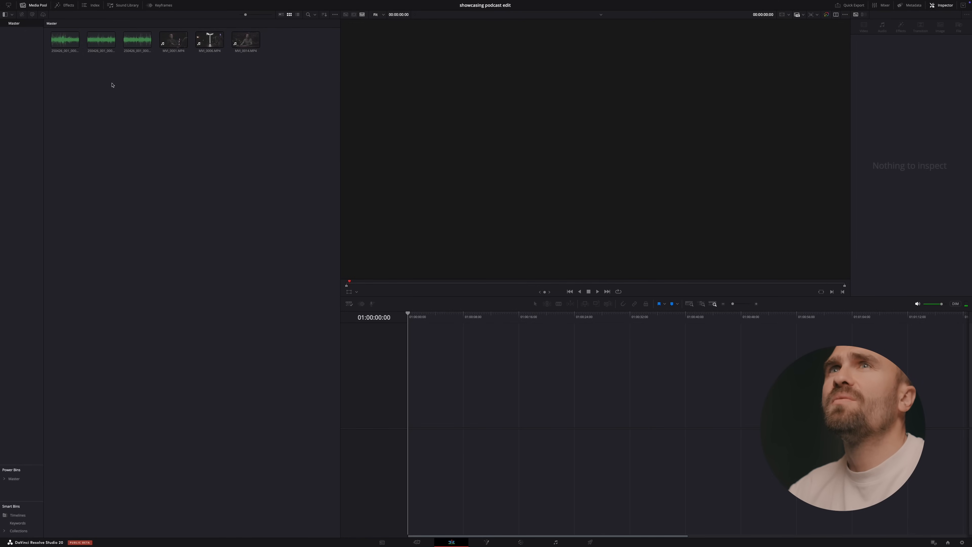
left_click(209, 39)
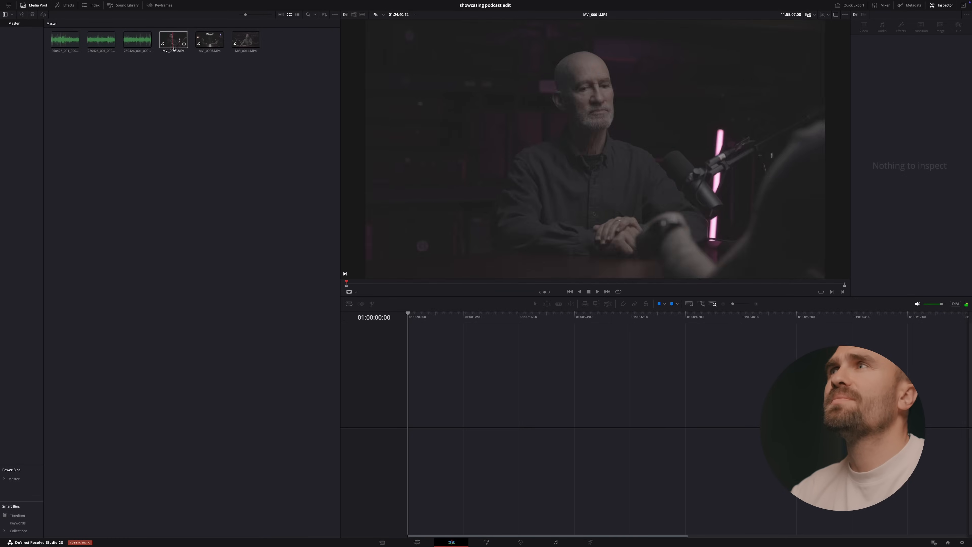
left_click(137, 40)
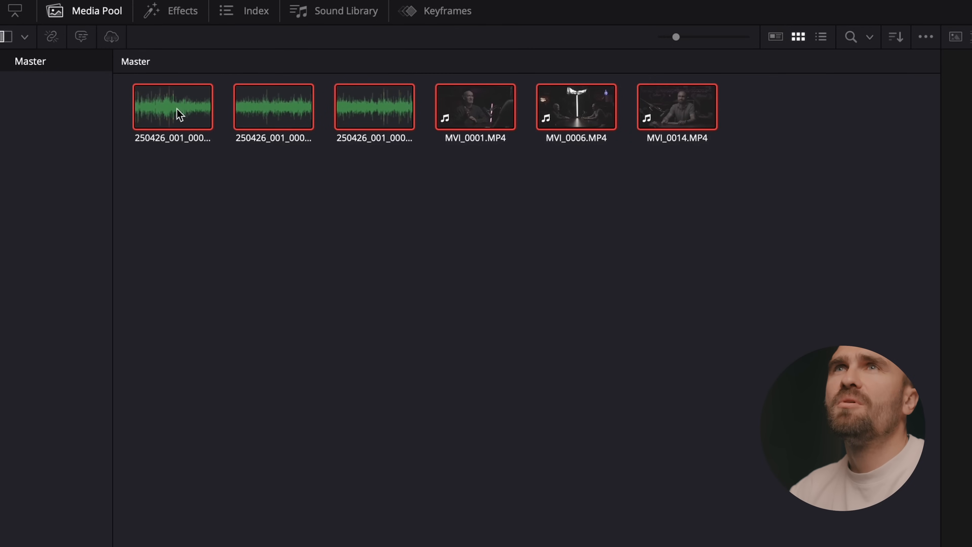
- Create a new multicam clip named 'Podcast' from the six selected clips, synced by timecode
right_click(178, 115)
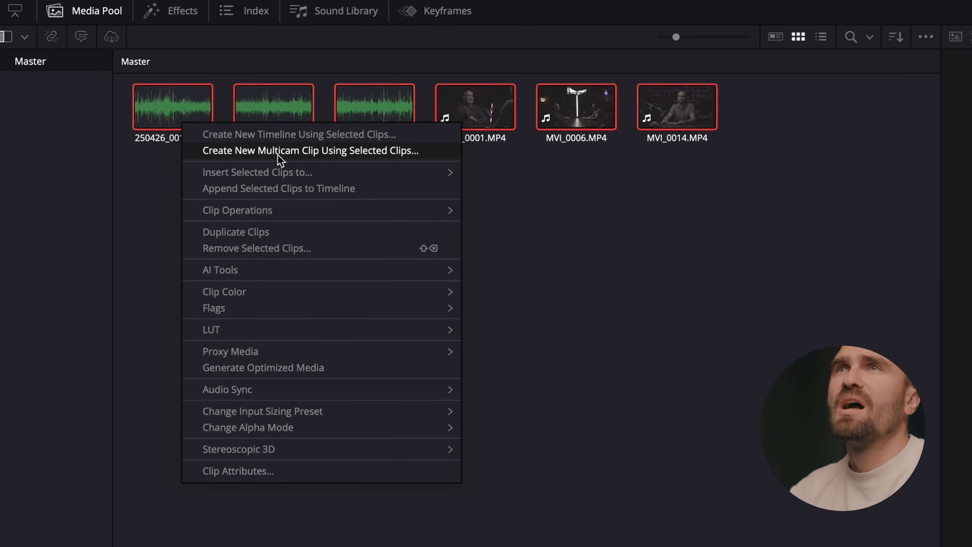
mouse_move(321, 162)
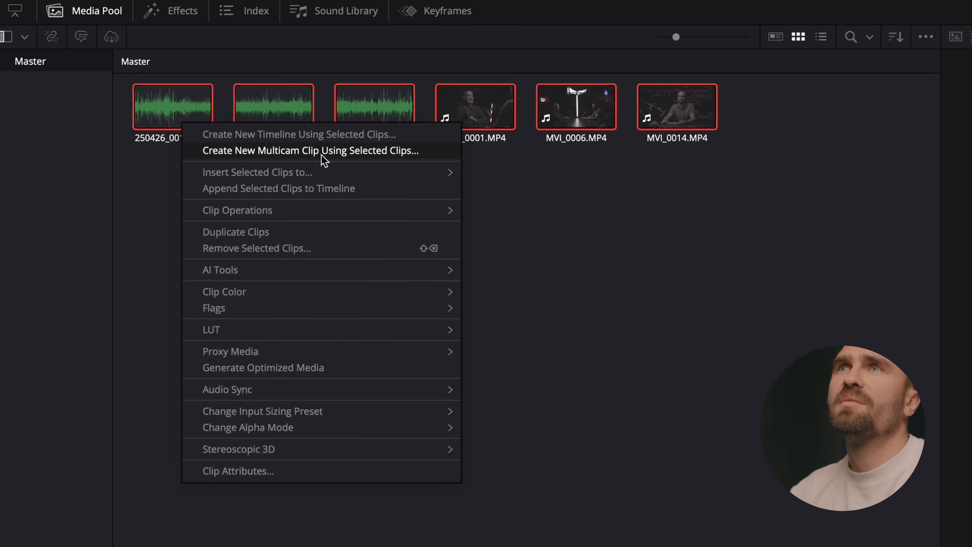
left_click(296, 151)
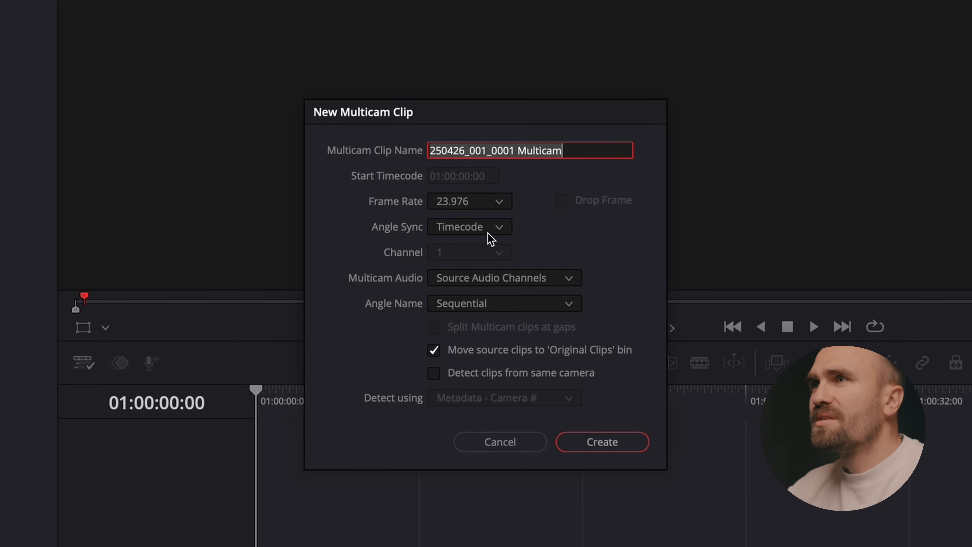
mouse_move(512, 236)
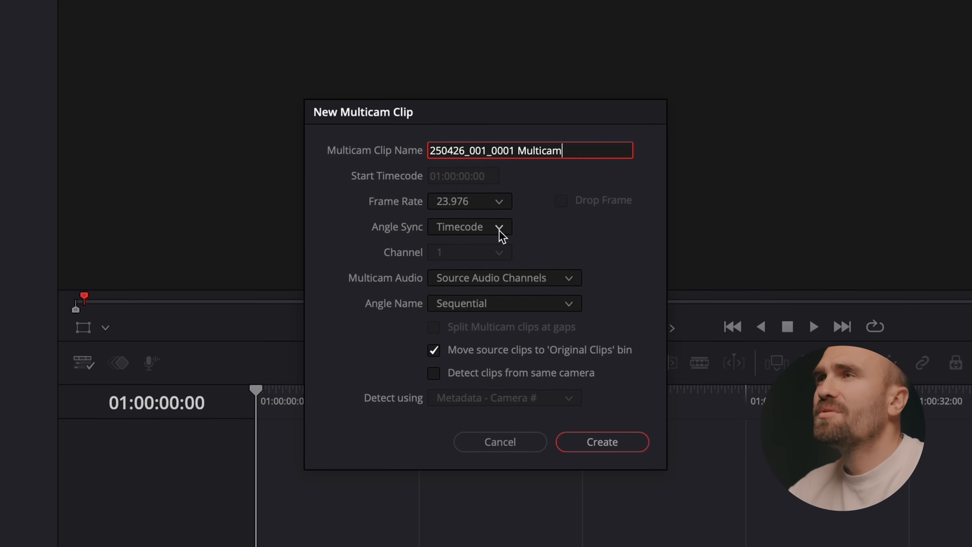
mouse_move(568, 182)
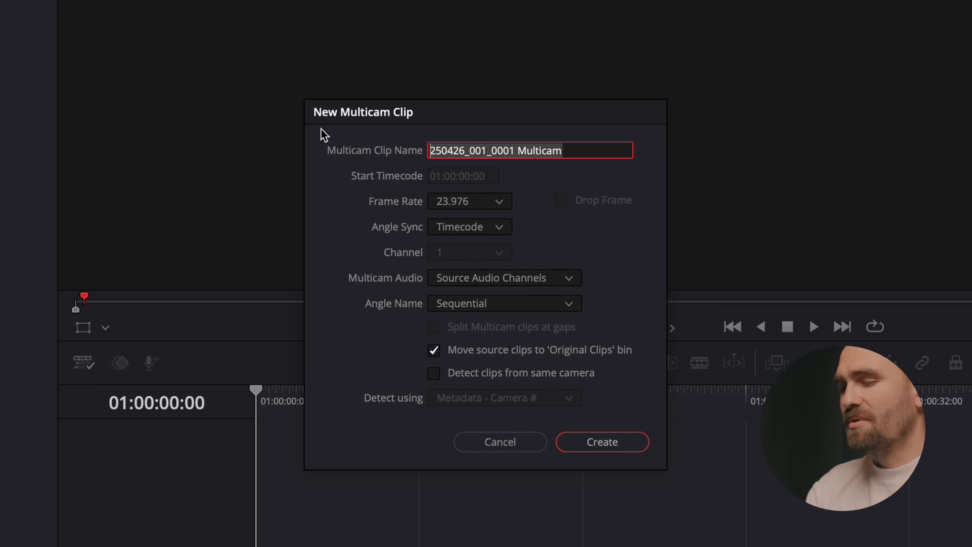
type("Podcast")
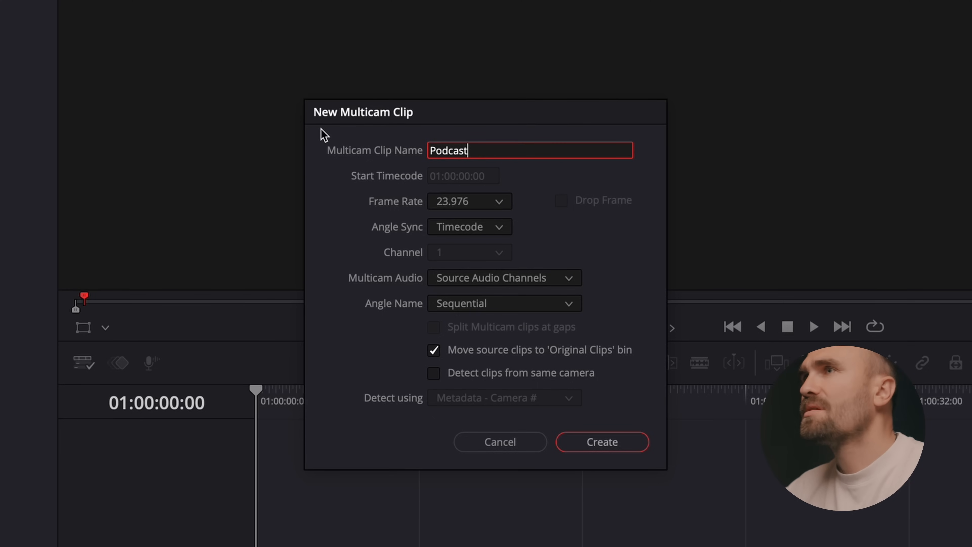
mouse_move(563, 285)
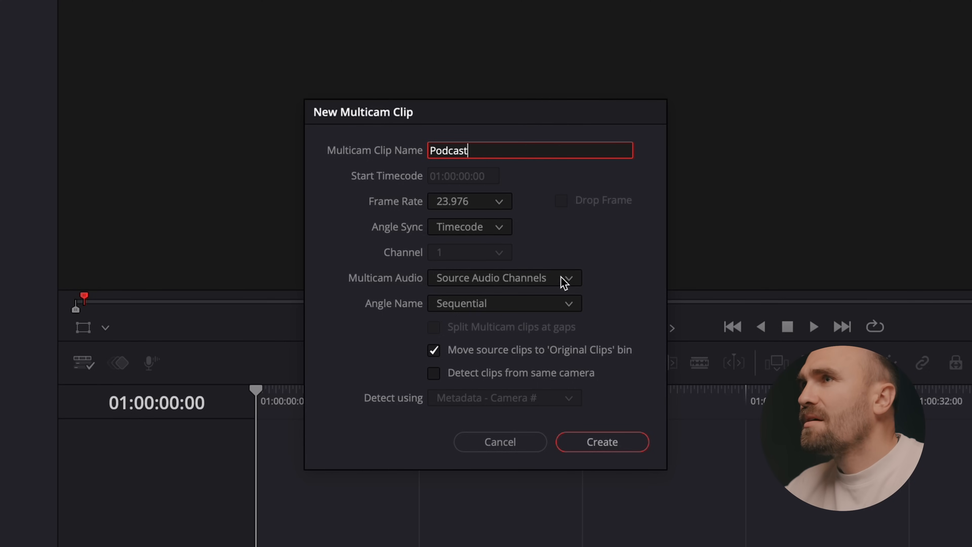
mouse_move(535, 401)
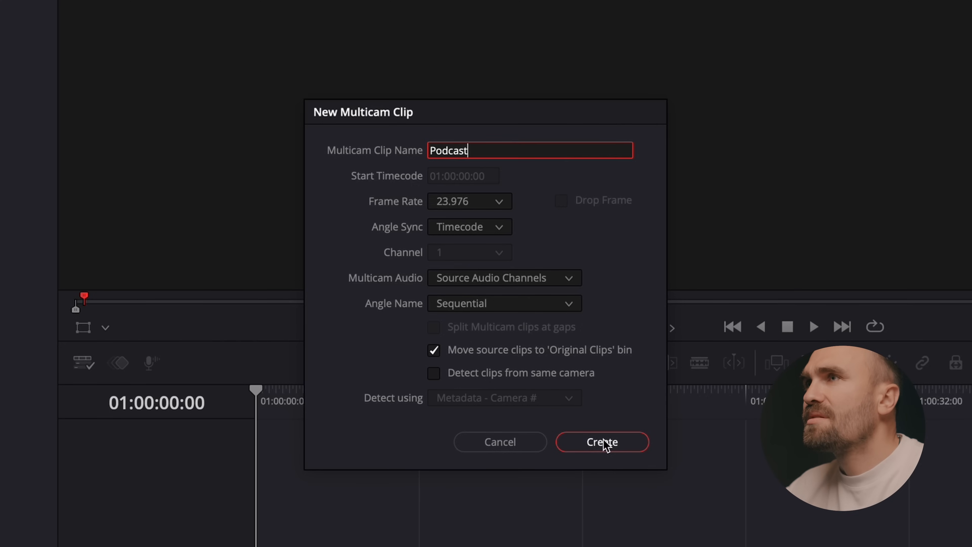
left_click(603, 443)
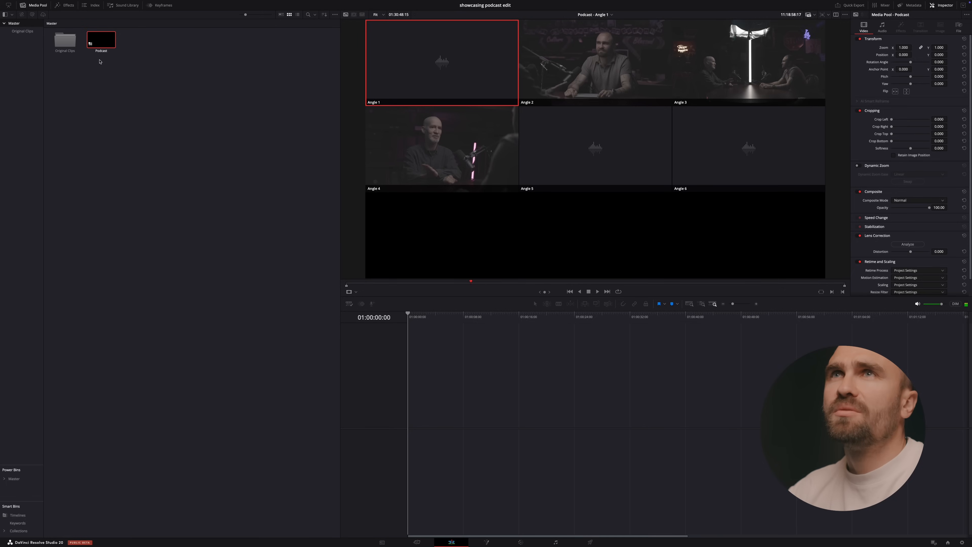
- Open the Podcast multicam clip in a timeline and preview its angle and audio tracks
right_click(100, 39)
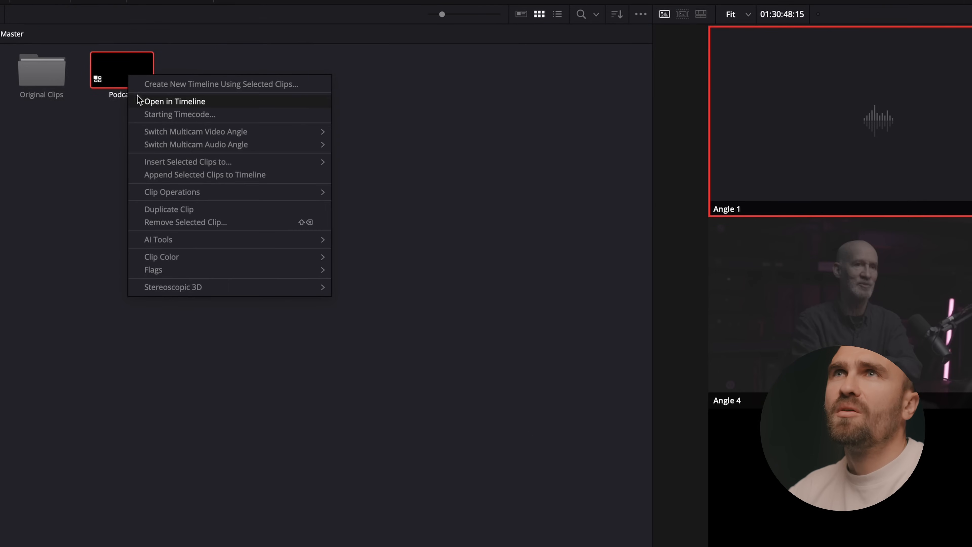
left_click(175, 102)
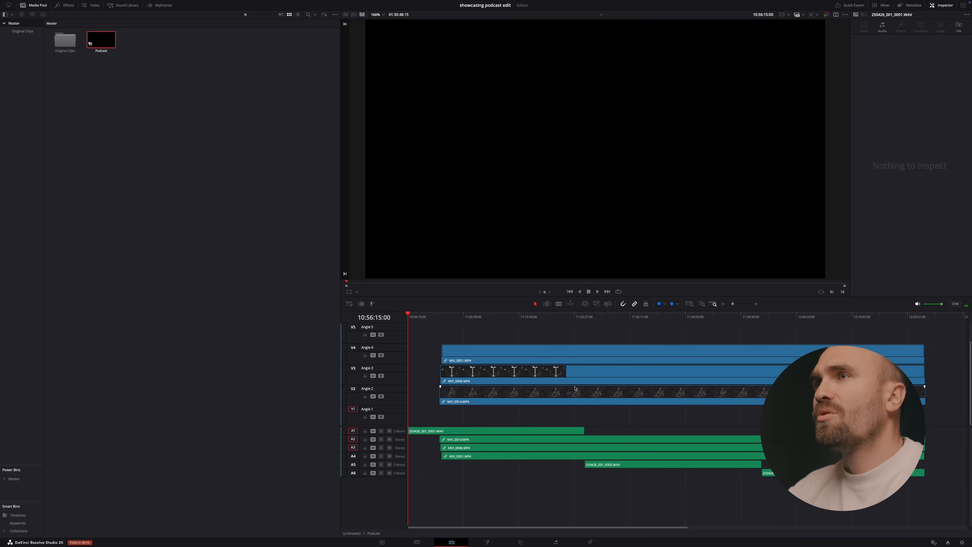
left_click(477, 317)
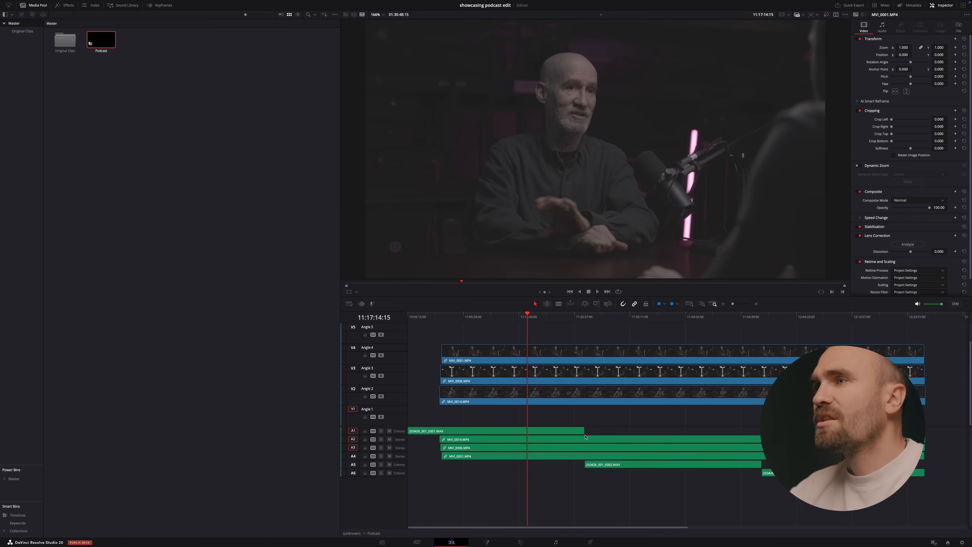
left_click(469, 431)
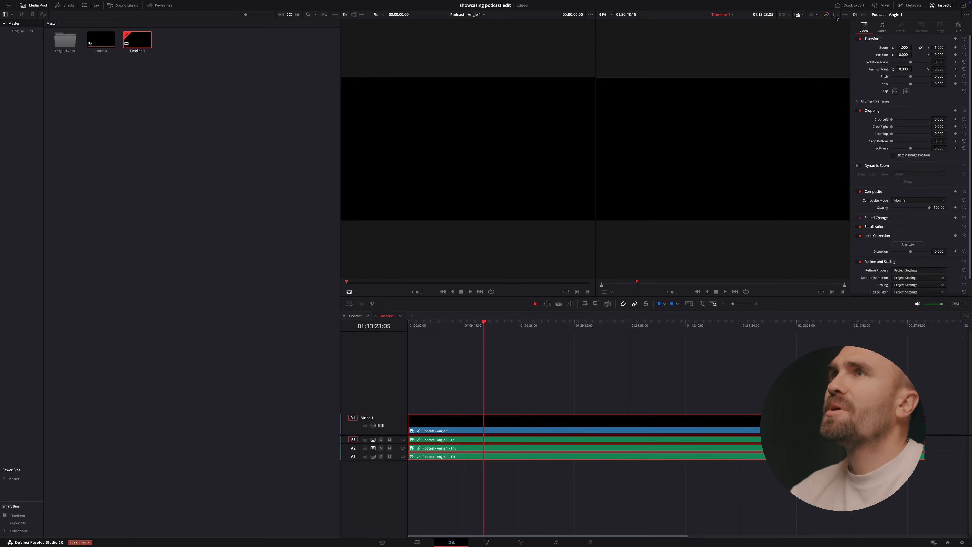
- Move the playhead to a slightly earlier moment in Timeline 1, near 01:12:40
left_click(480, 327)
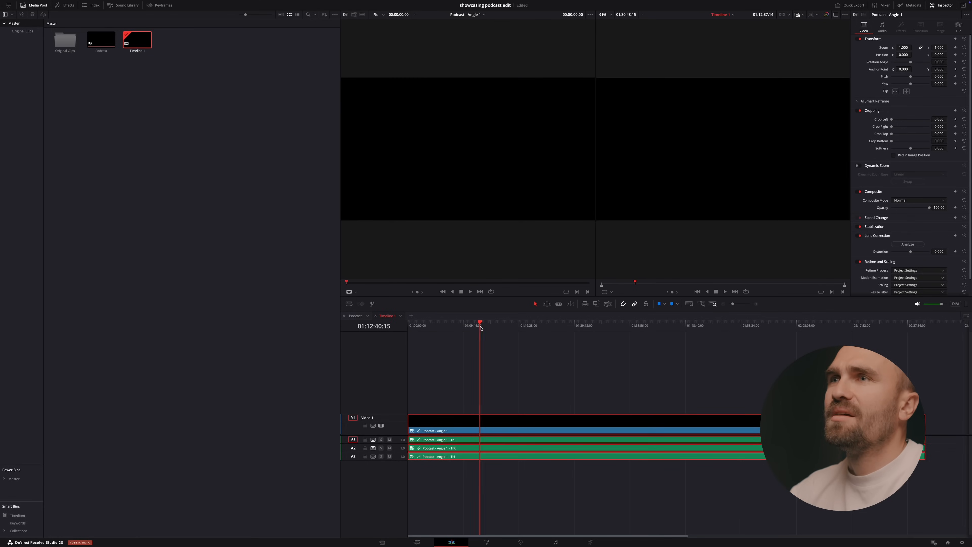
- Show the six camera angles as a multicam grid and bring up the AI Multicam SmartSwitch settings
left_click(356, 292)
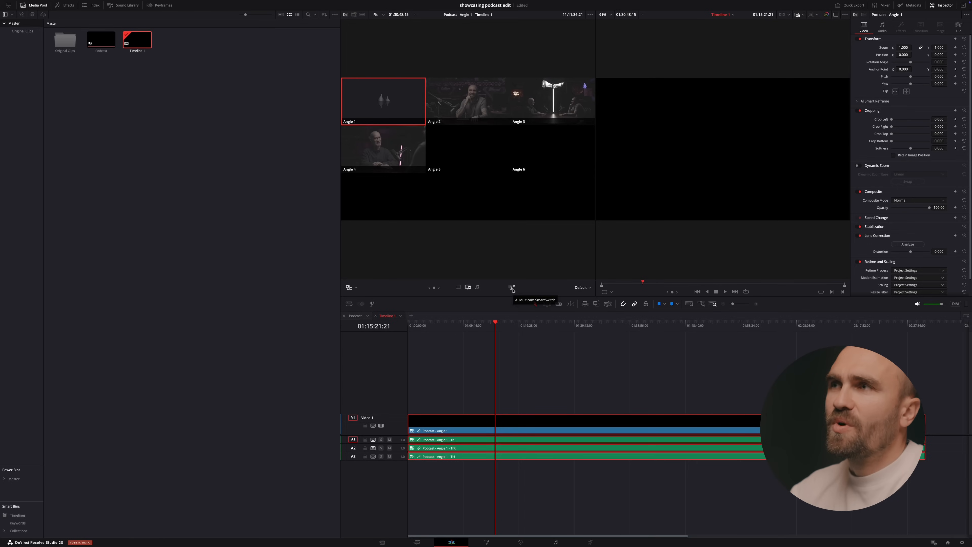
left_click(512, 288)
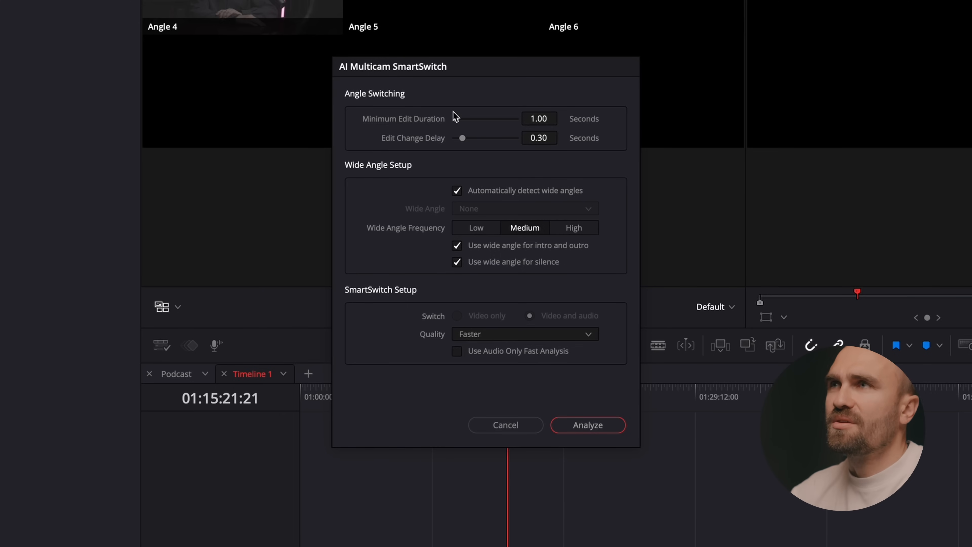
mouse_move(435, 205)
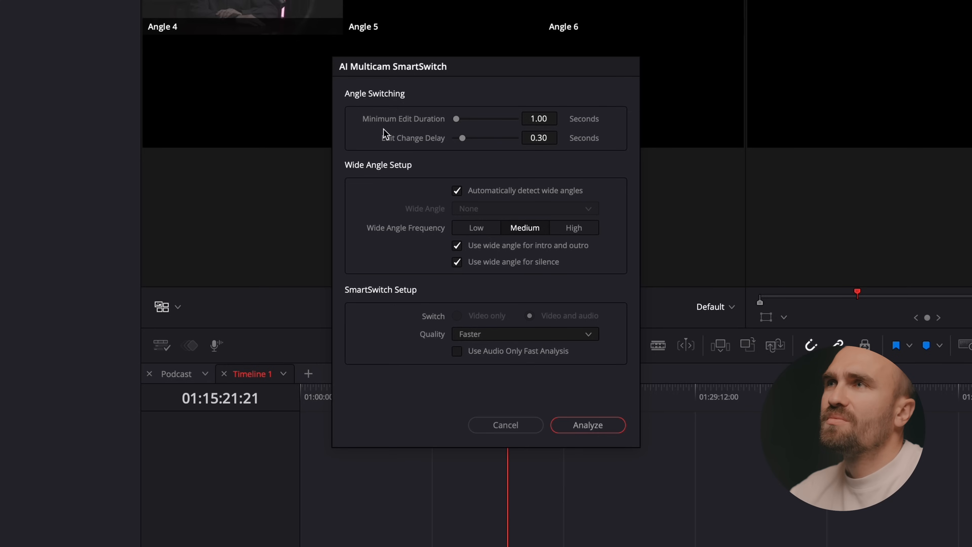
mouse_move(456, 141)
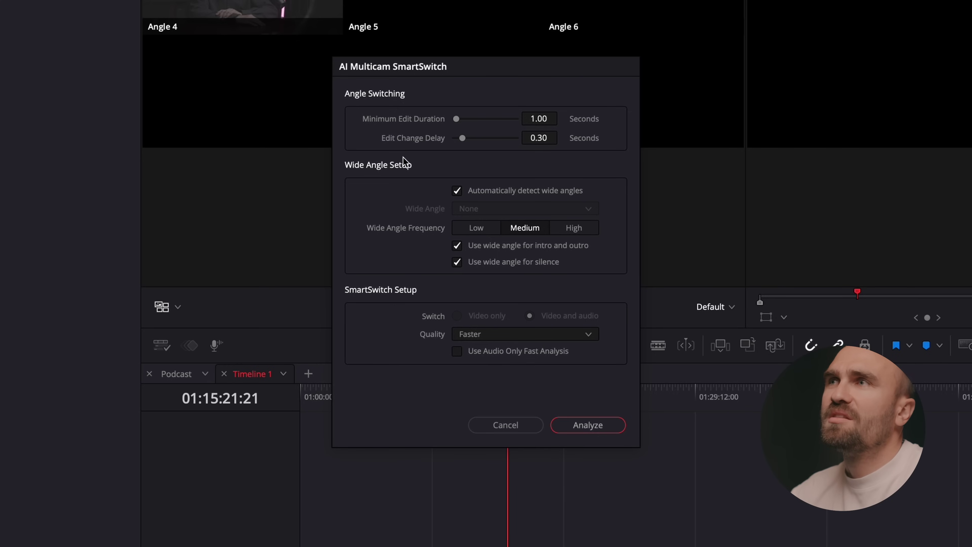
mouse_move(436, 161)
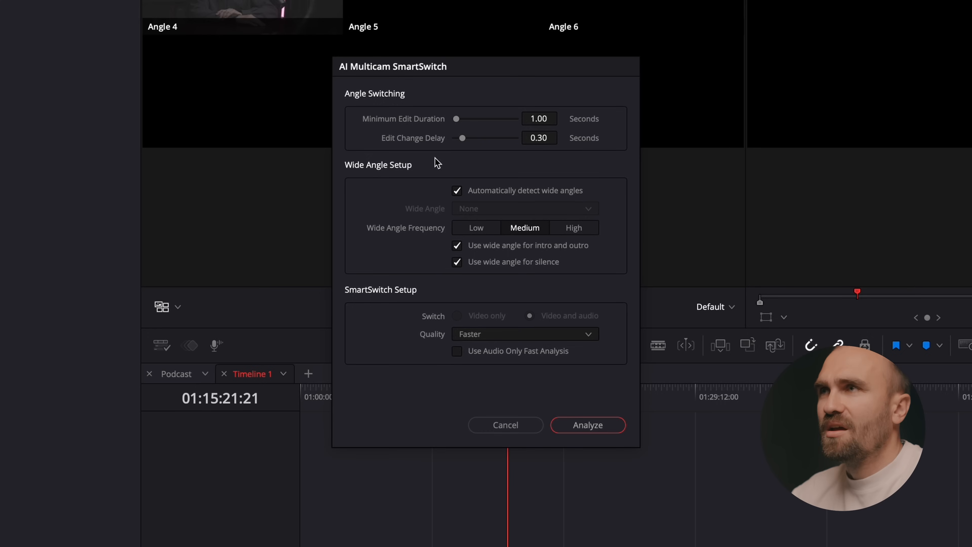
mouse_move(454, 138)
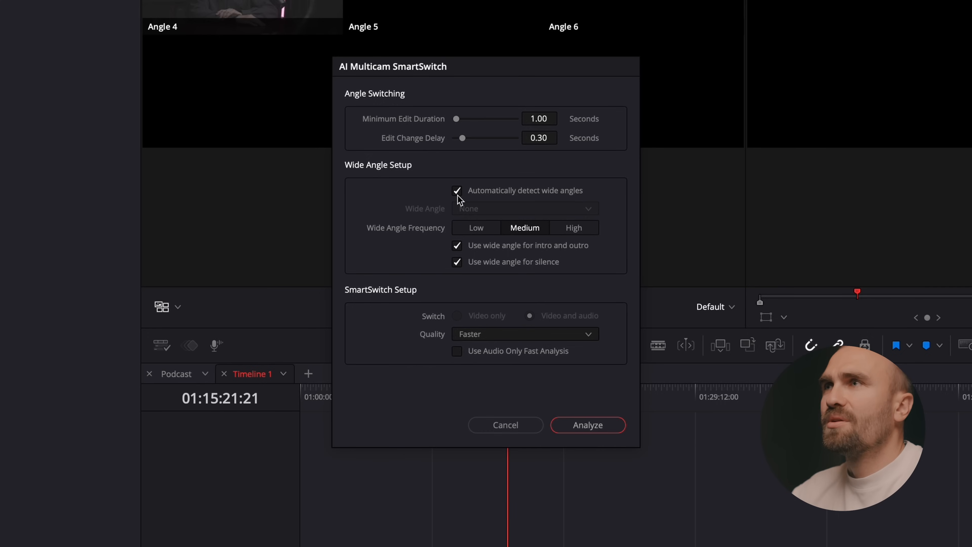
mouse_move(471, 199)
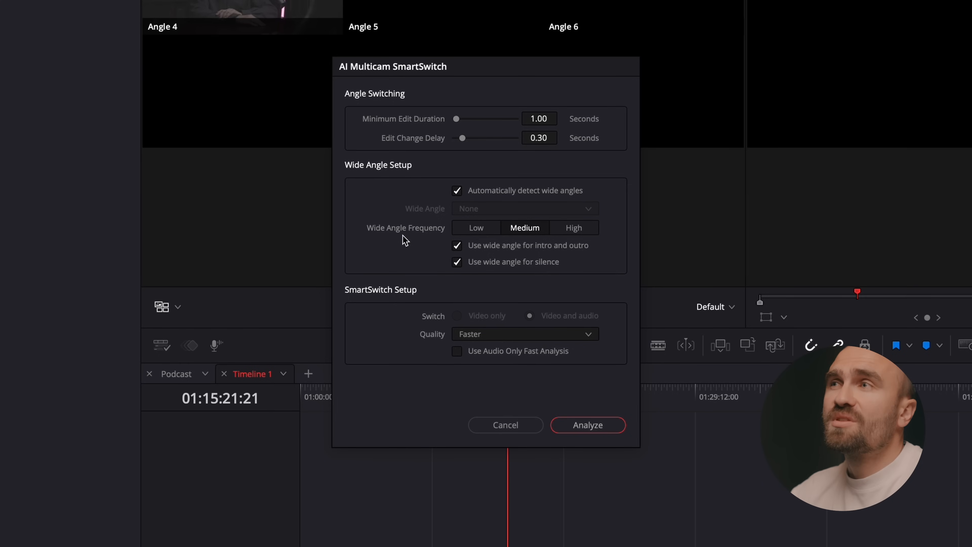
mouse_move(426, 242)
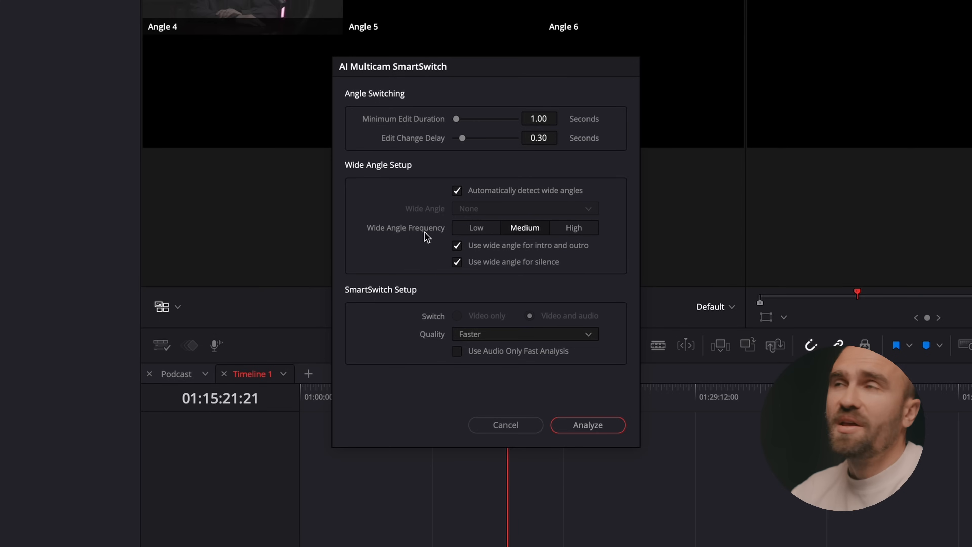
mouse_move(574, 244)
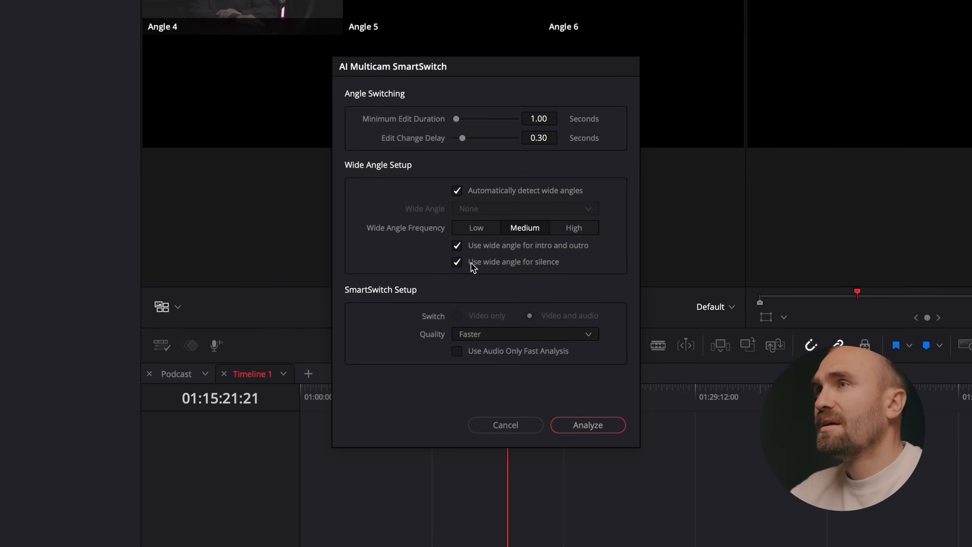
mouse_move(436, 287)
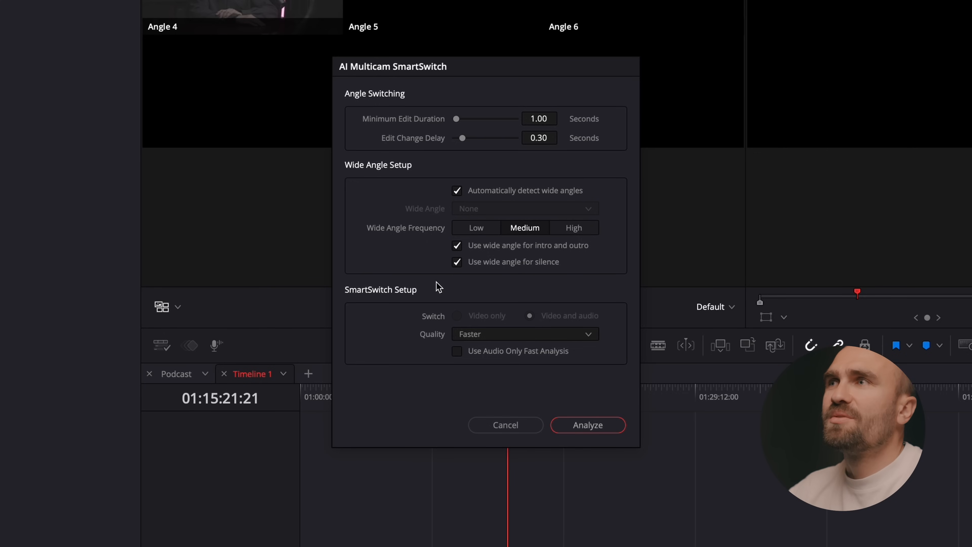
mouse_move(512, 275)
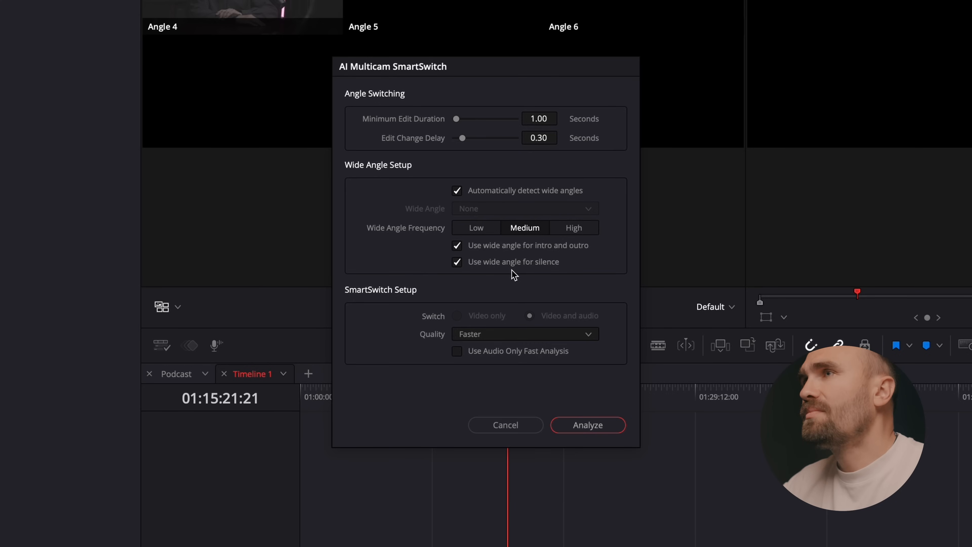
mouse_move(496, 260)
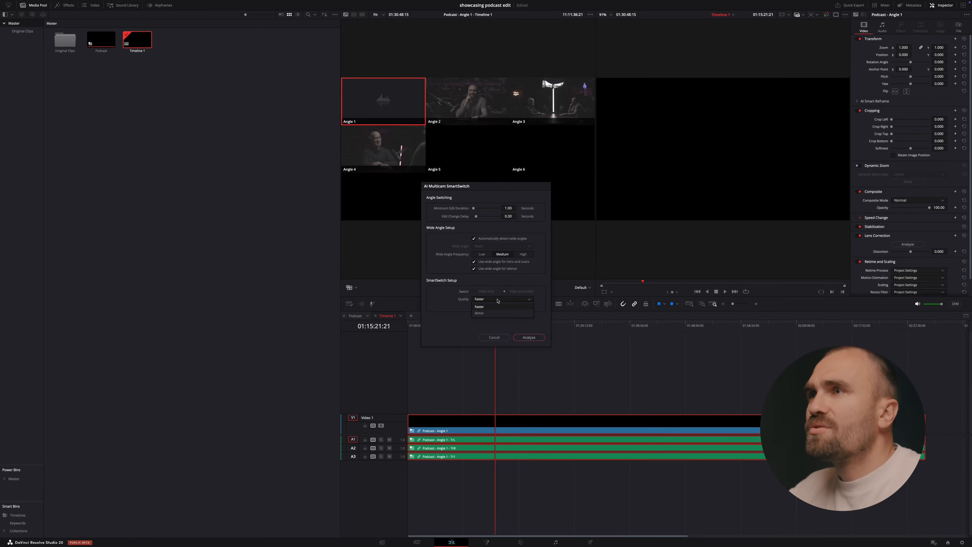
left_click(479, 313)
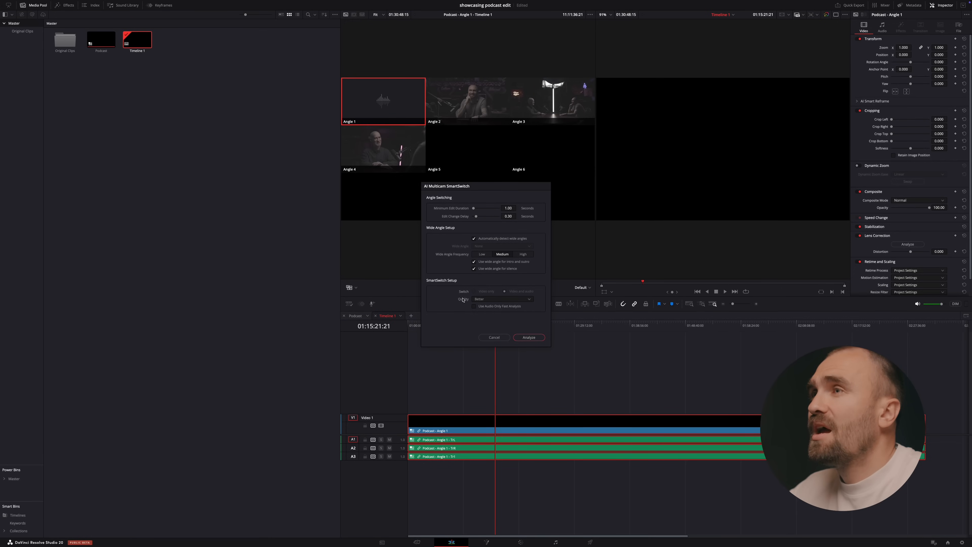
- Set the SmartSwitch quality to Better
left_click(528, 337)
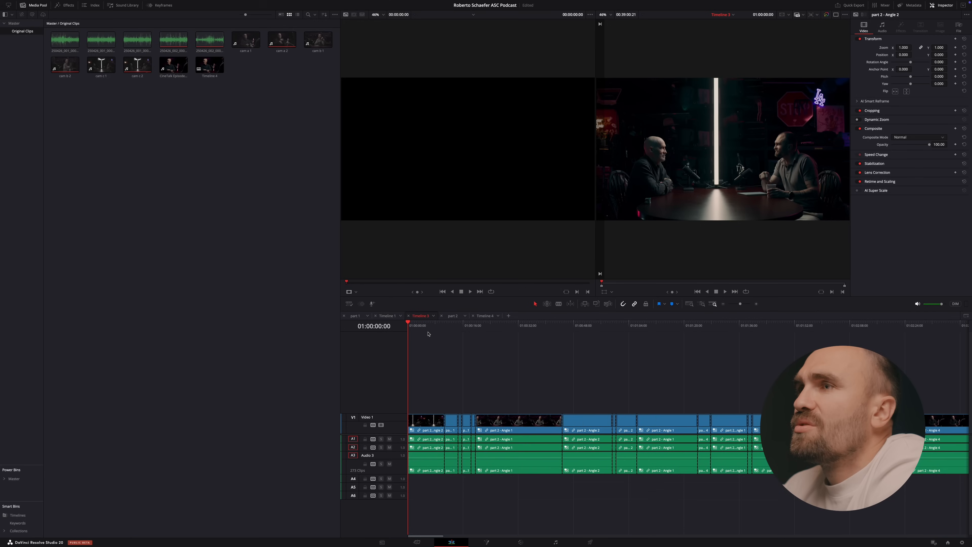
- Move the playhead a few seconds into the cut timeline before returning to the original project
left_click(430, 323)
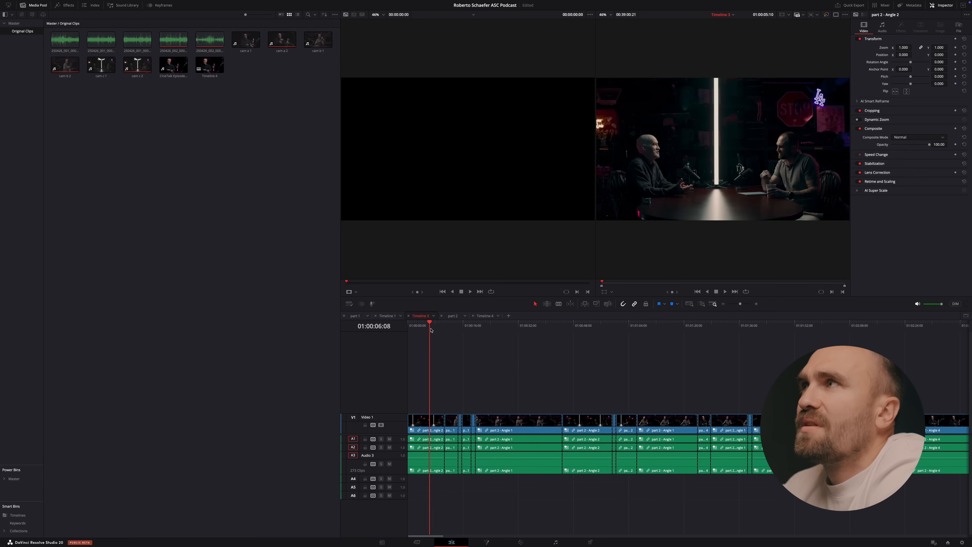
left_click(484, 326)
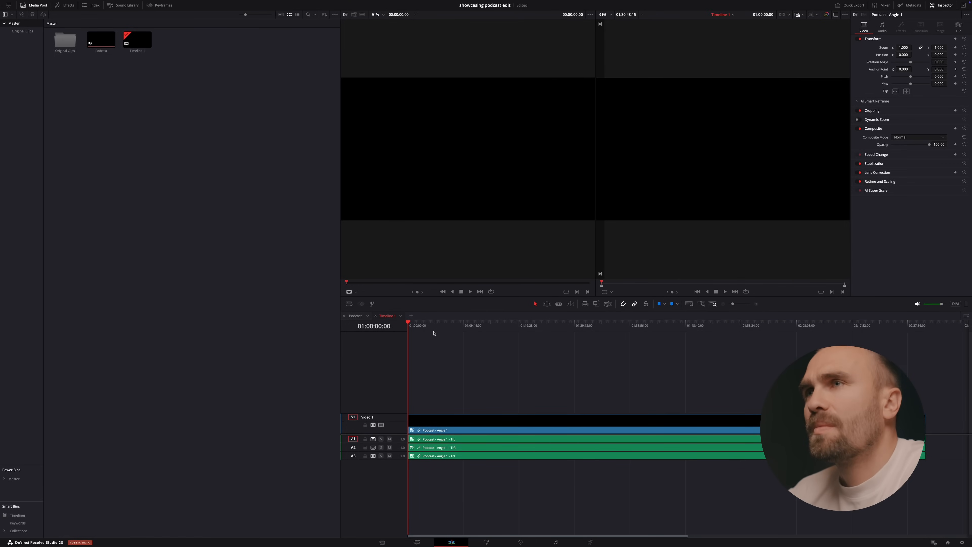
- Bring the Podcast multicam source timeline into the Color page for grading
left_click(428, 322)
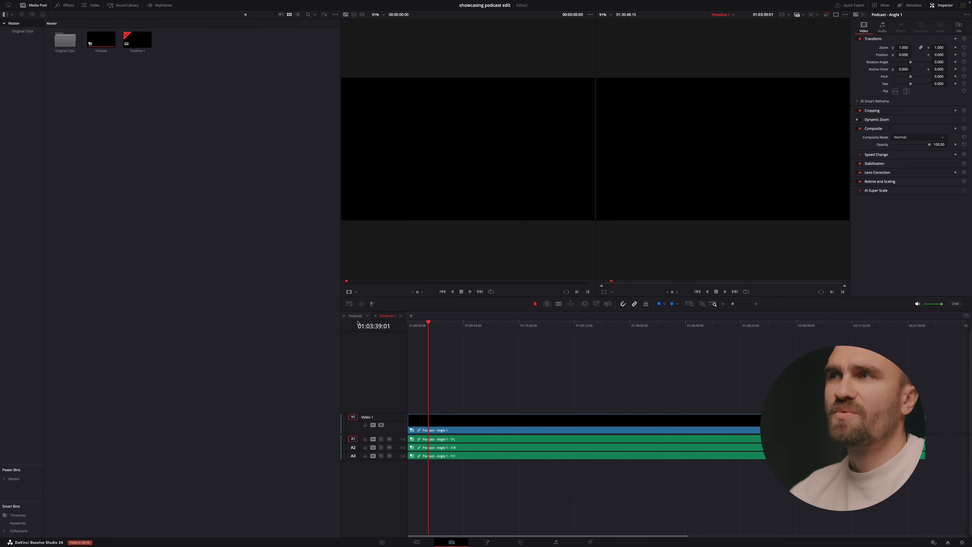
left_click(355, 316)
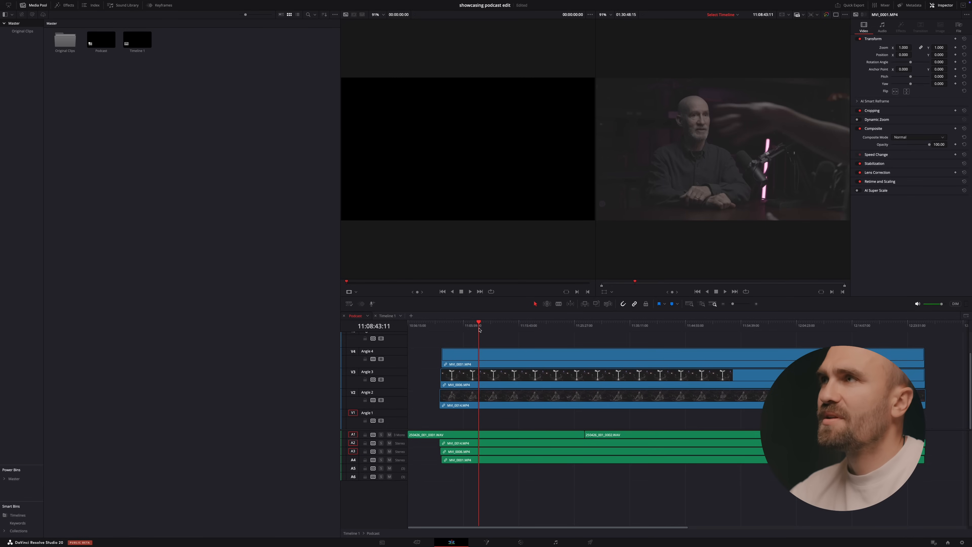
left_click(595, 338)
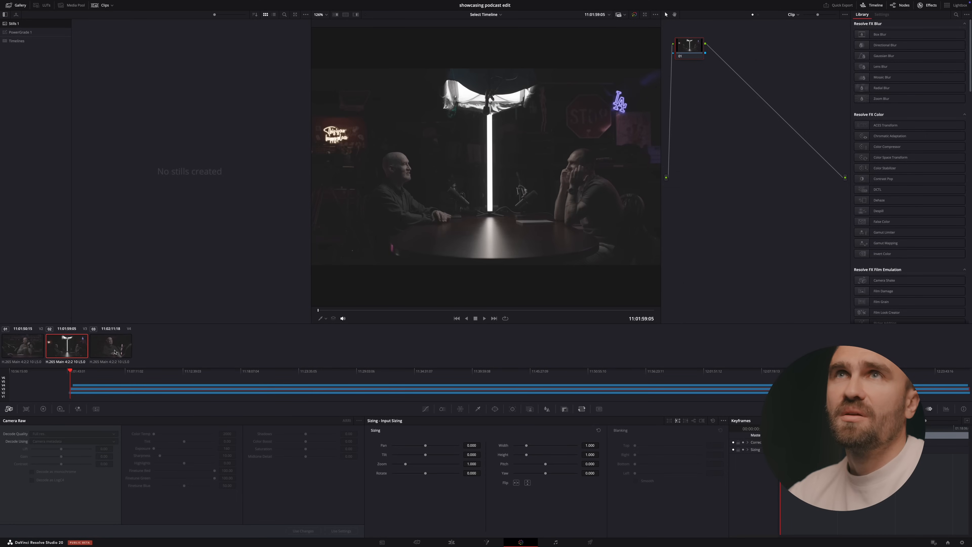
- Apply the saved PowerGrade 1 grade to the wide shot and return to the Edit page
left_click(23, 346)
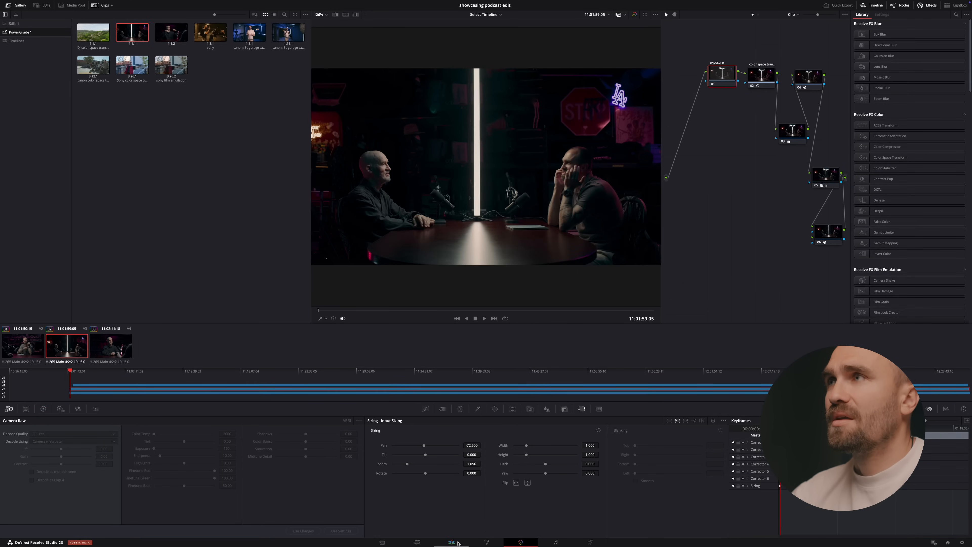
left_click(451, 542)
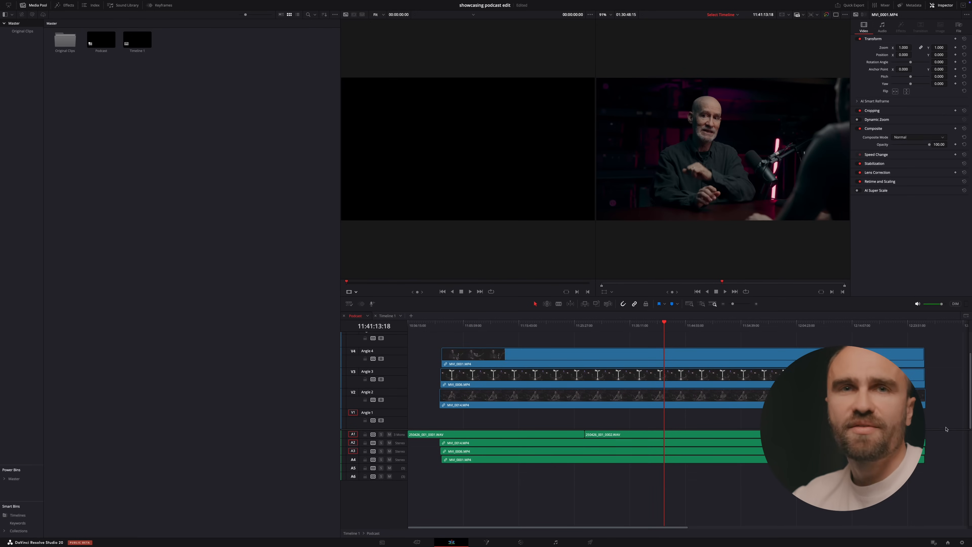
- Return to Timeline 1, keeping only the external WAV recording on audio track A1
left_click(471, 434)
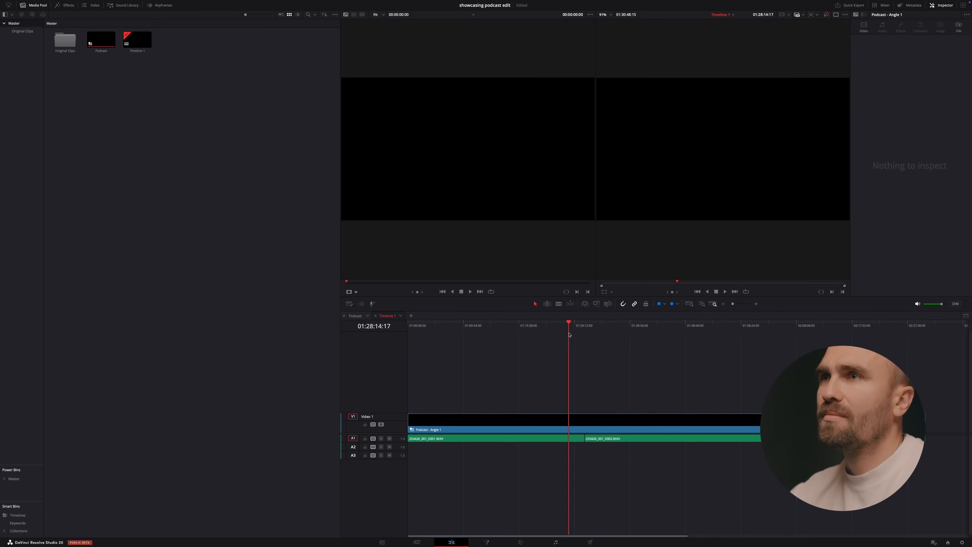
- Cut the multicam clip at 01:28:14, trying Angle 2 and Angle 4 before settling on the Angle 3 wide shot
left_click(356, 292)
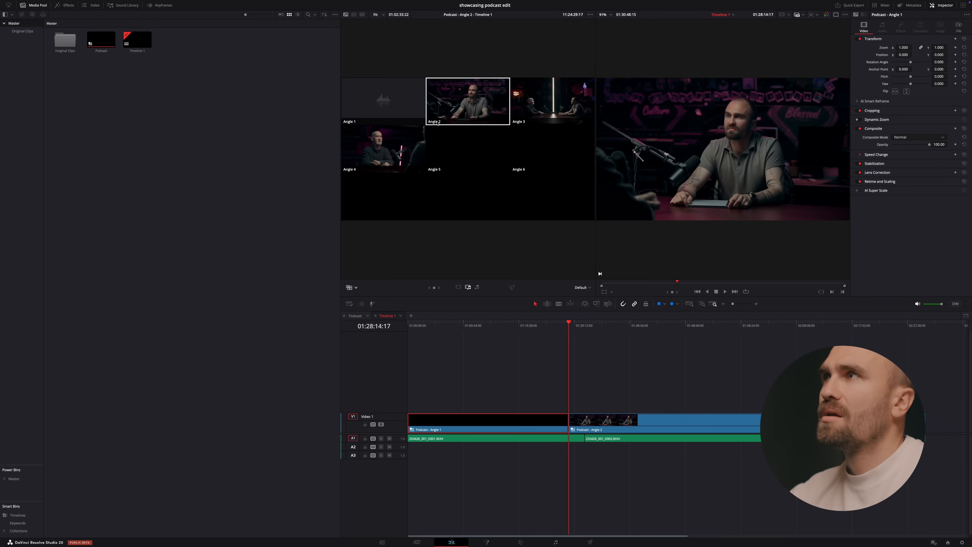
left_click(383, 149)
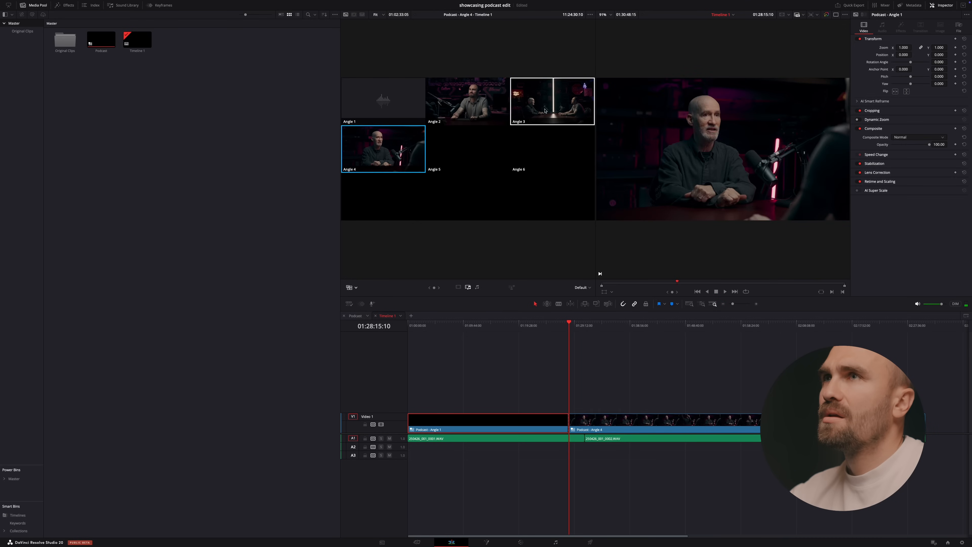
left_click(552, 107)
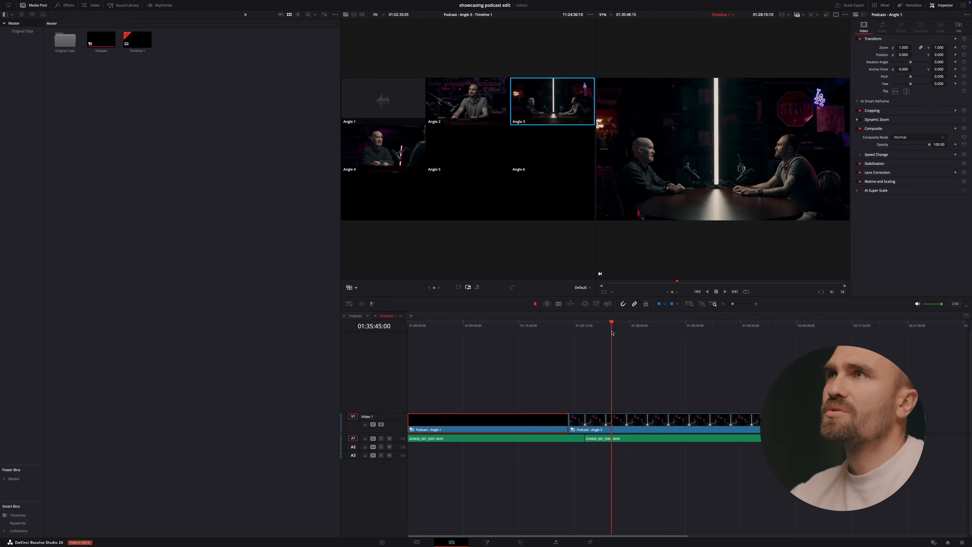